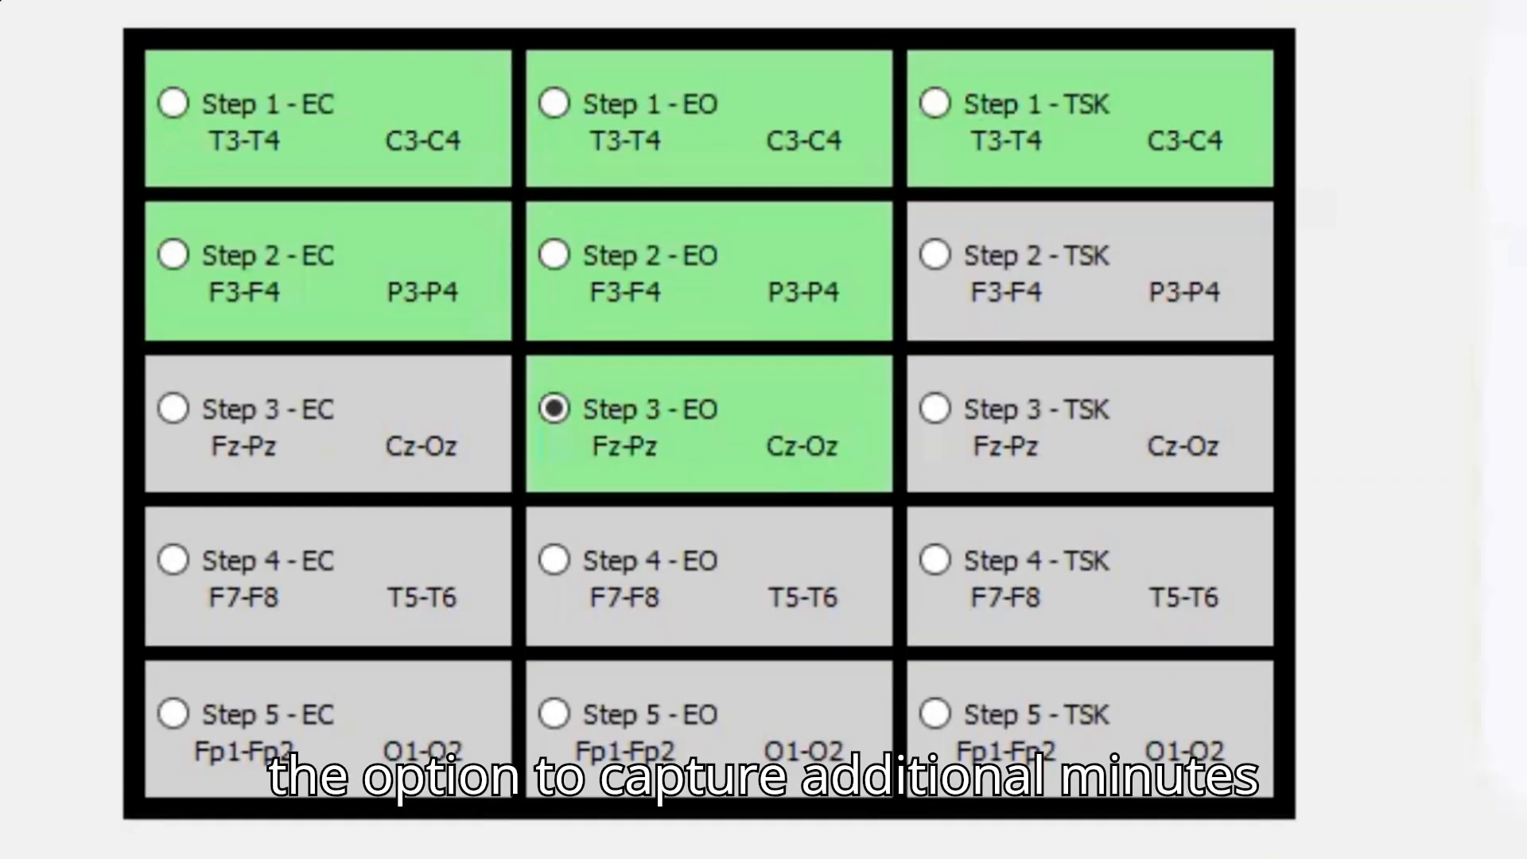
# Answer the low-valid-data warning by recording one additional minute for the step.
pyautogui.click(933, 409)
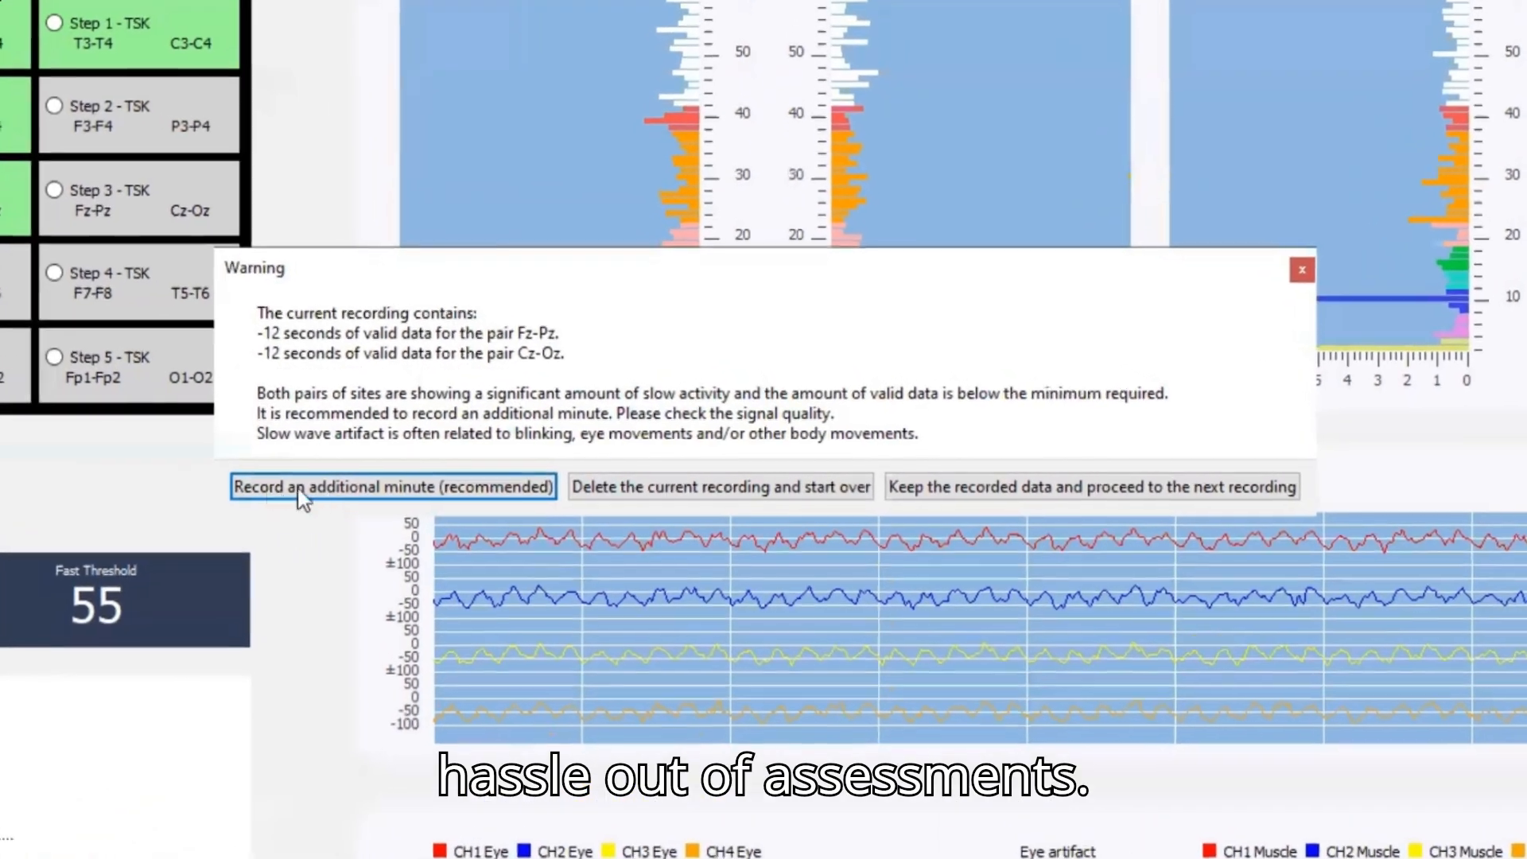
pyautogui.click(392, 487)
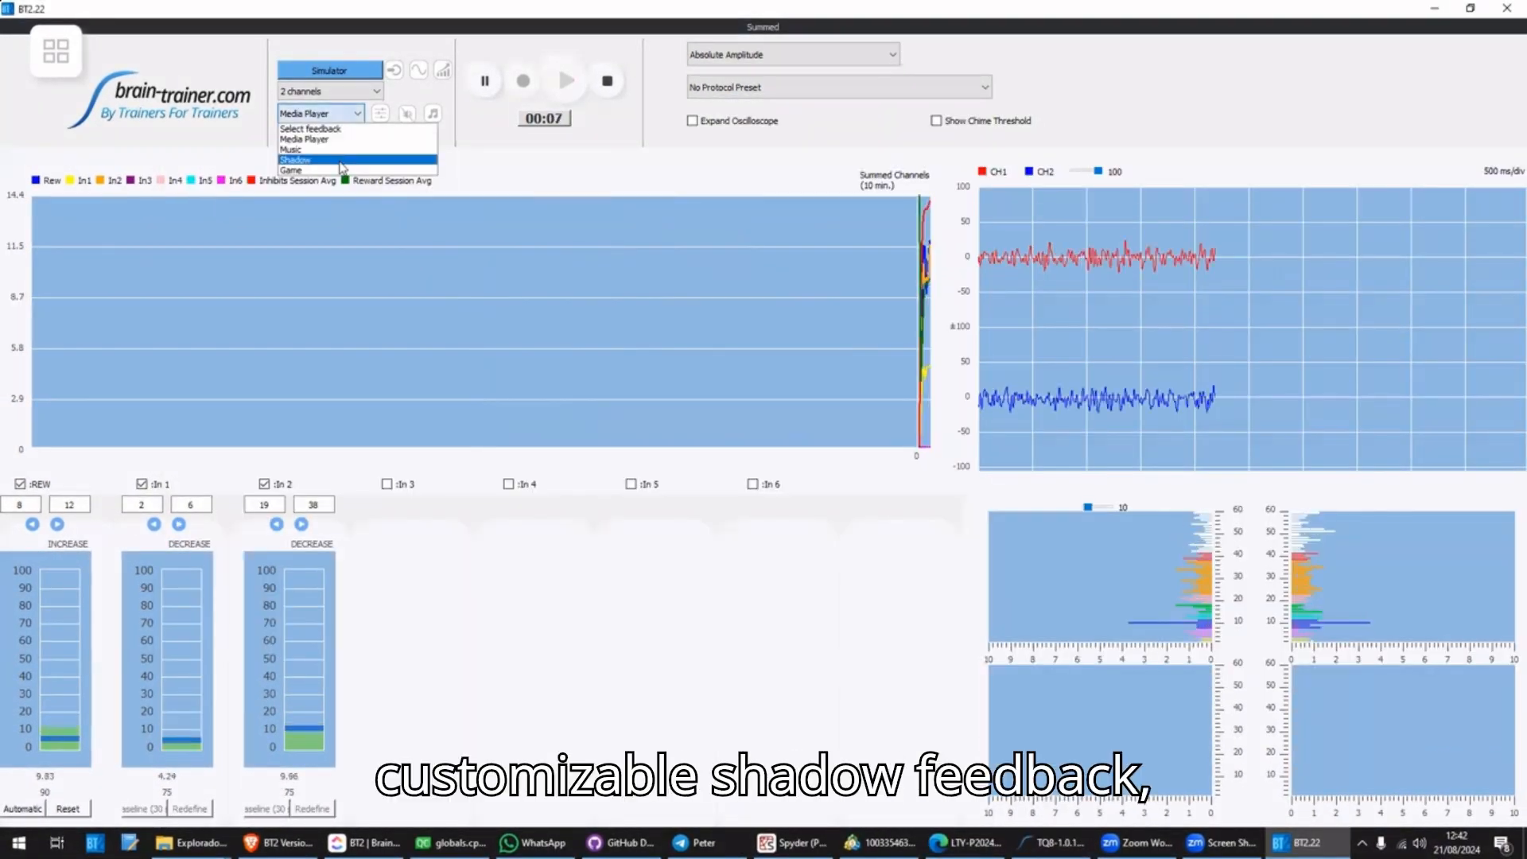
# Use Shadow feedback in 'Number of met targets' mode and recalibrate it.
pyautogui.click(296, 159)
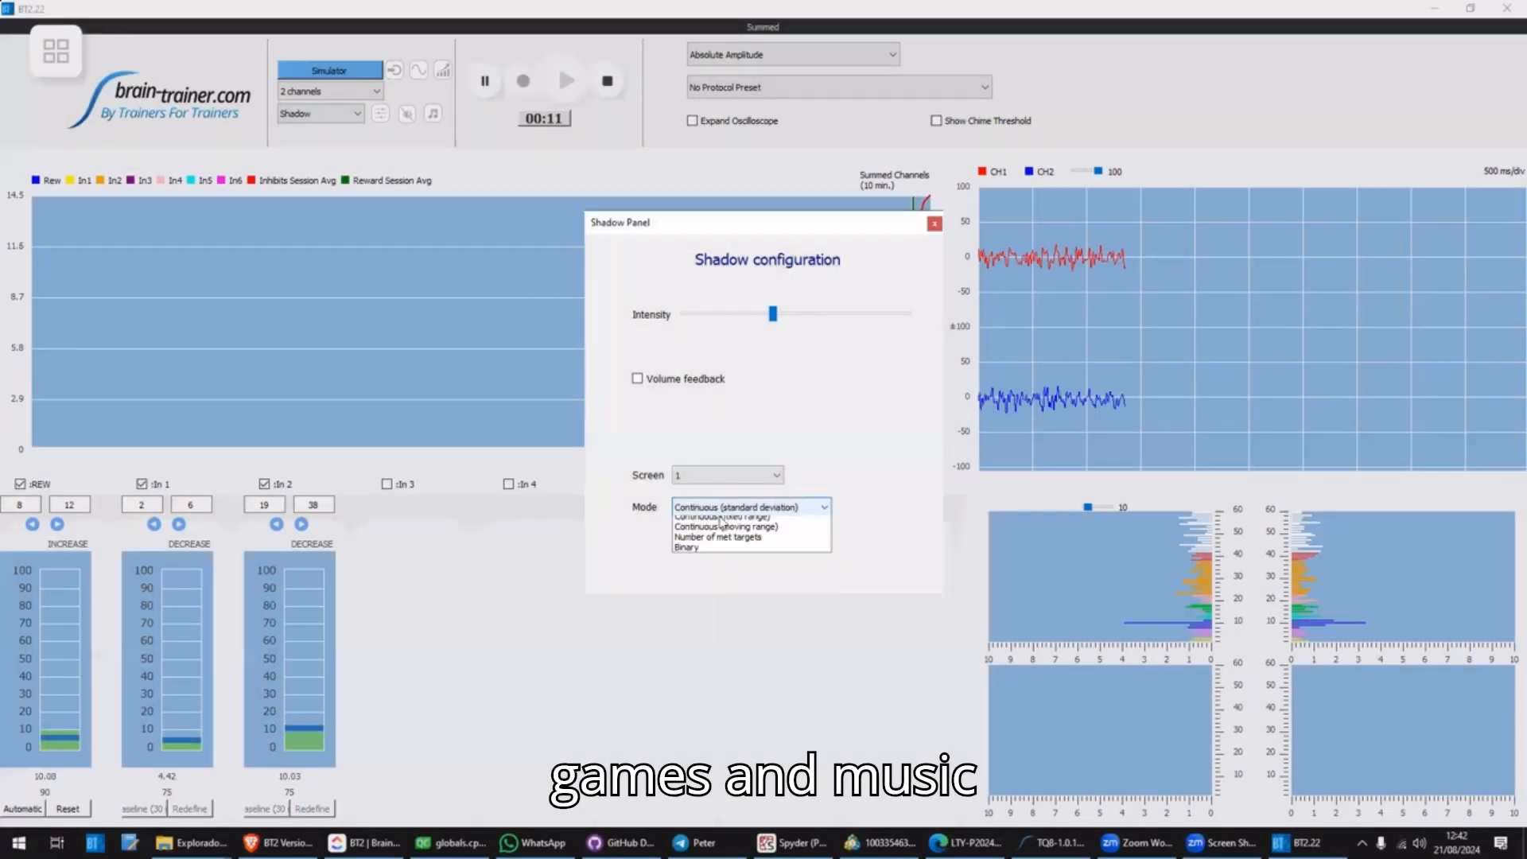
pyautogui.click(717, 536)
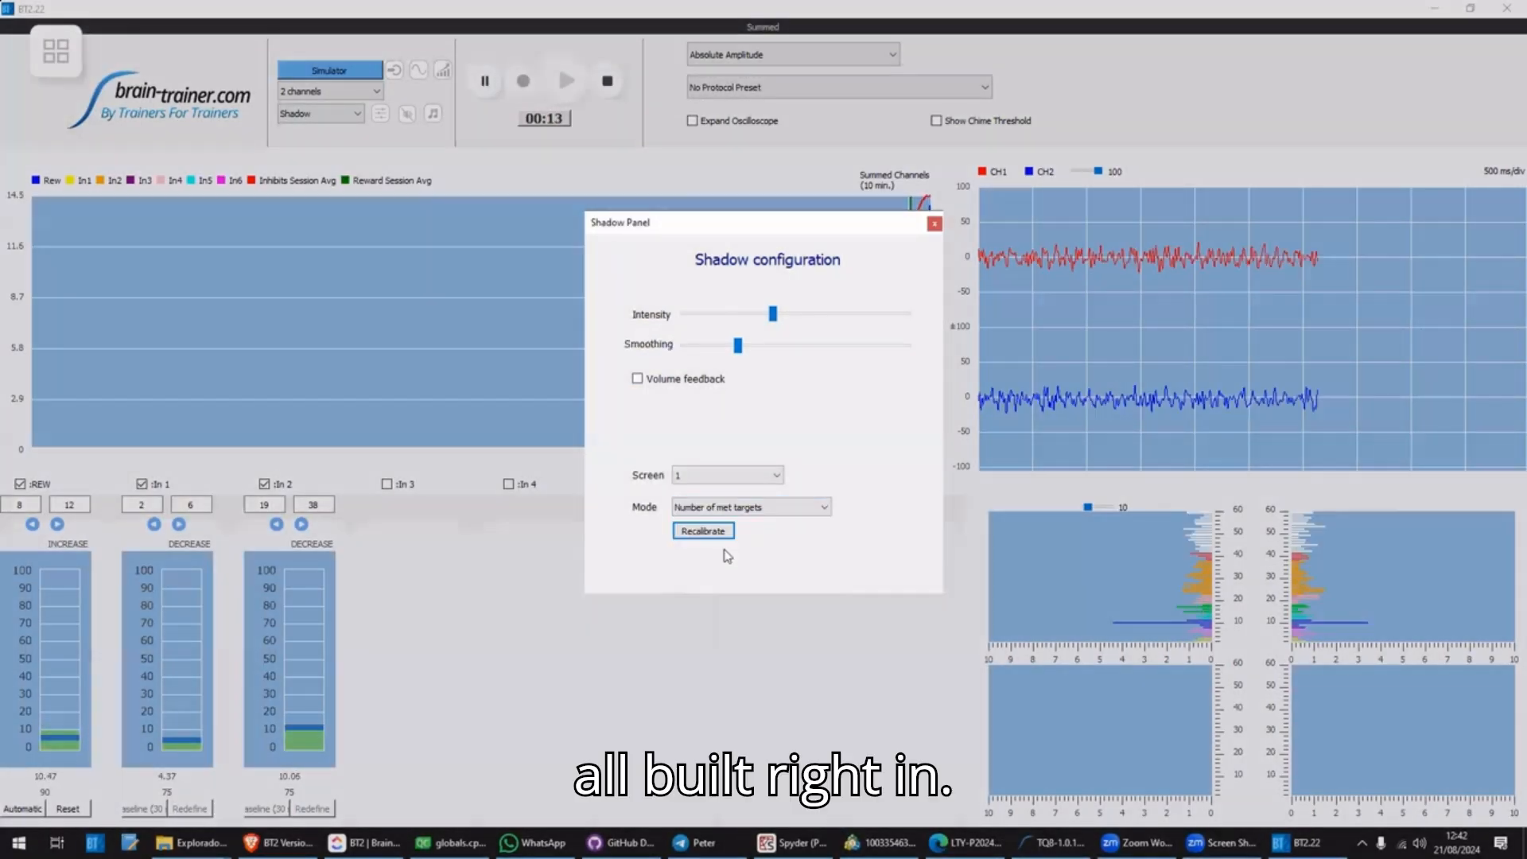
pyautogui.click(638, 378)
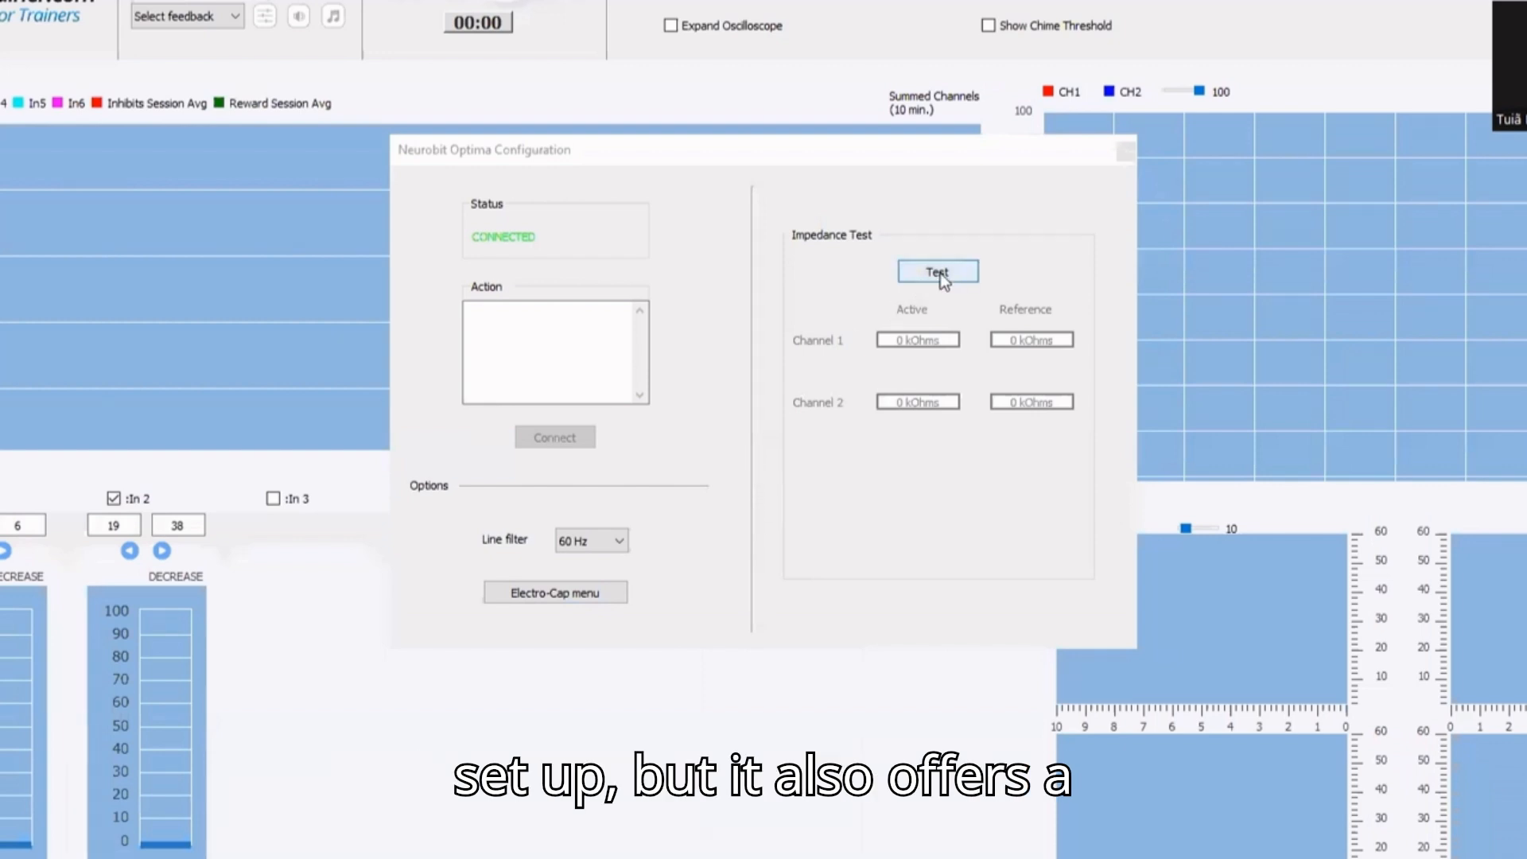
# Run the Neurobit Optima impedance test and link the two channels' references.
pyautogui.click(935, 270)
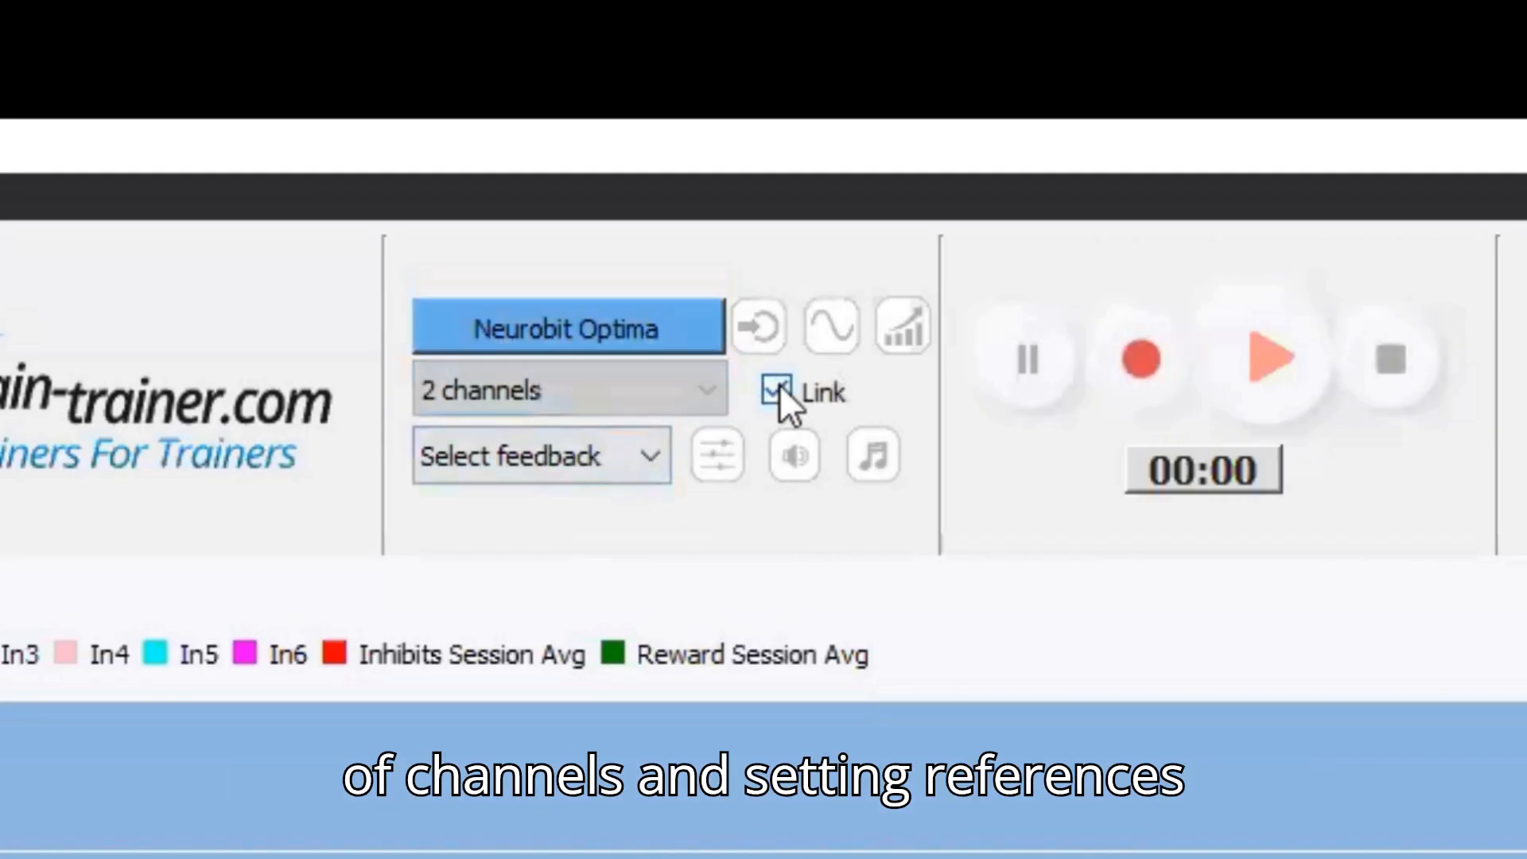
pyautogui.click(775, 392)
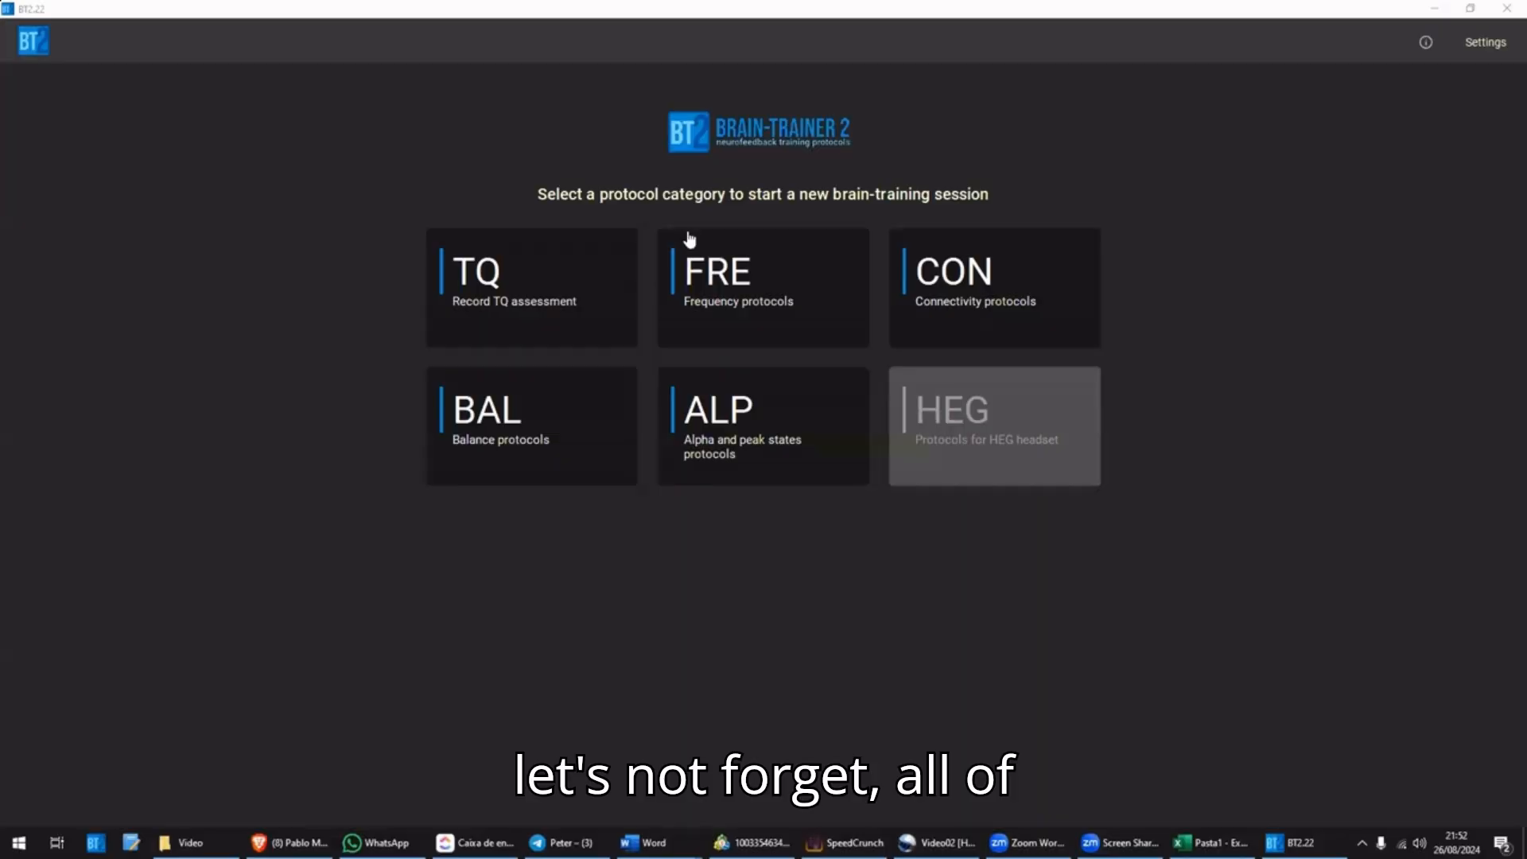
pyautogui.click(531, 288)
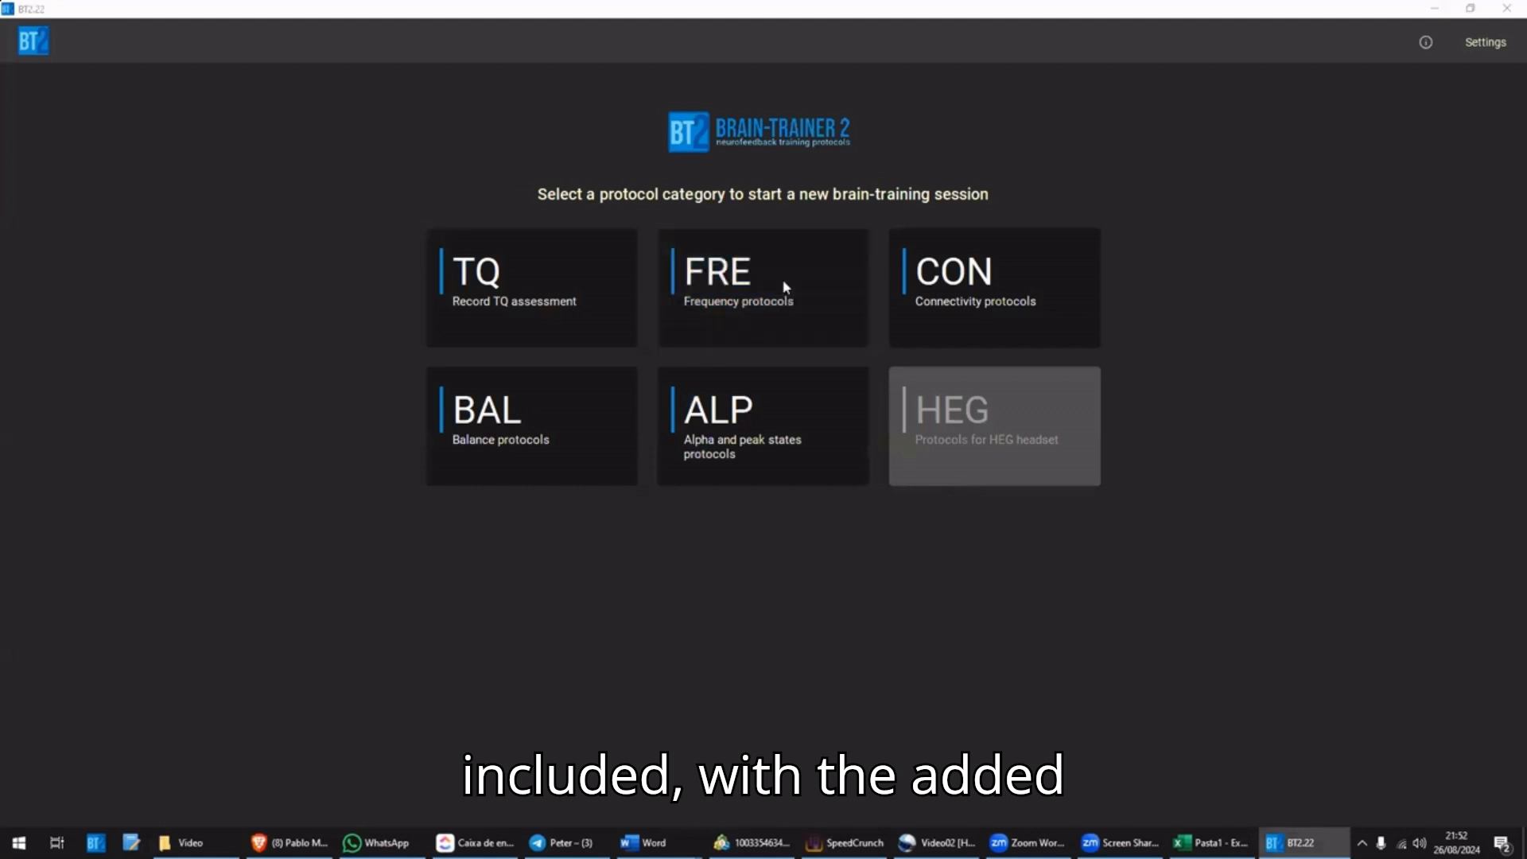
pyautogui.click(762, 288)
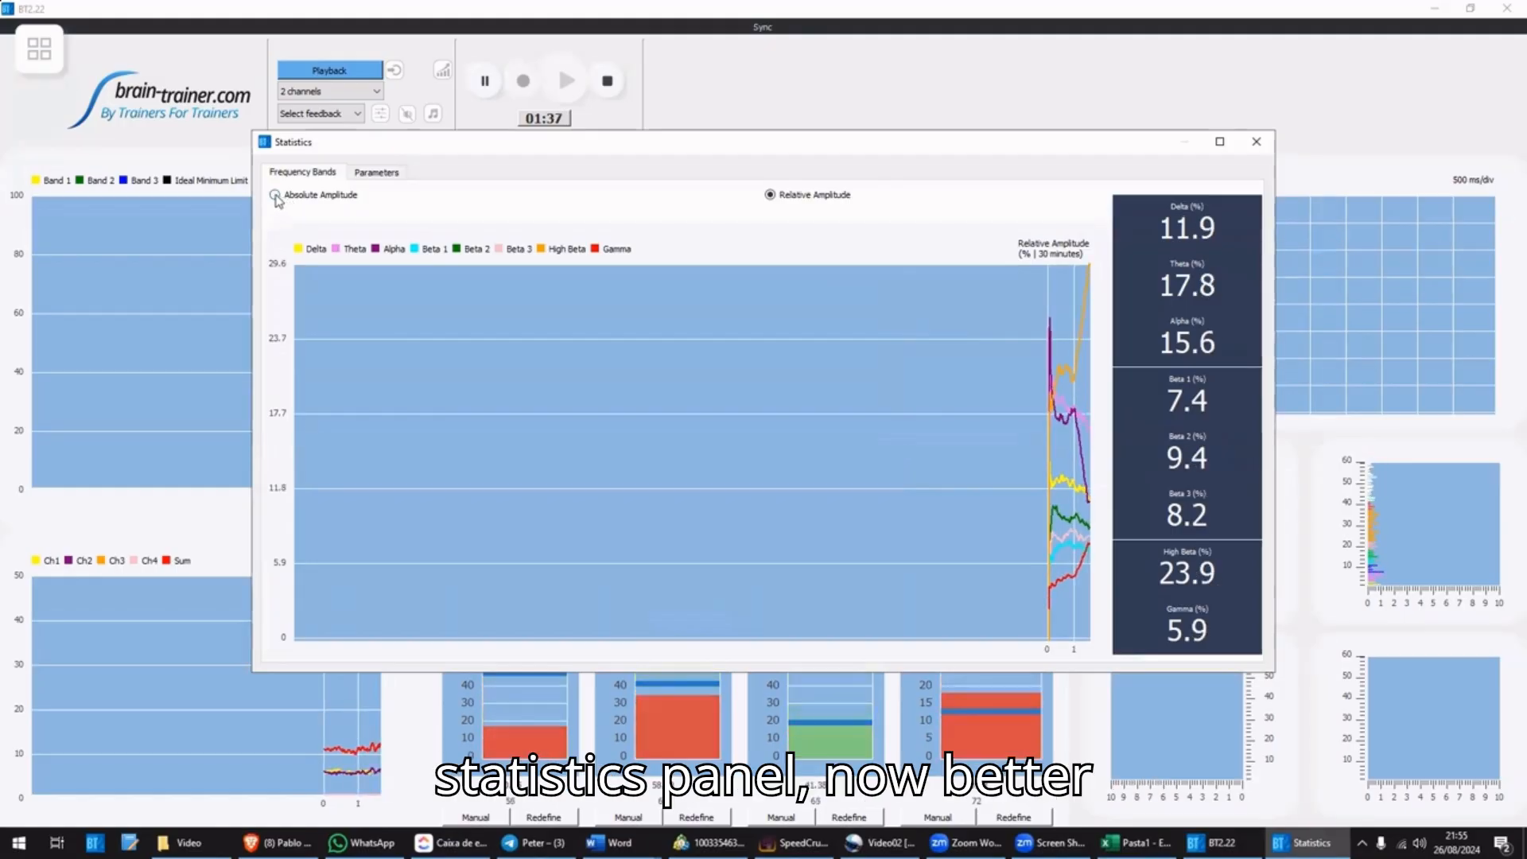
# Show the Parameters charts in Statistics and chart A/T Ratio in the first row.
pyautogui.click(275, 194)
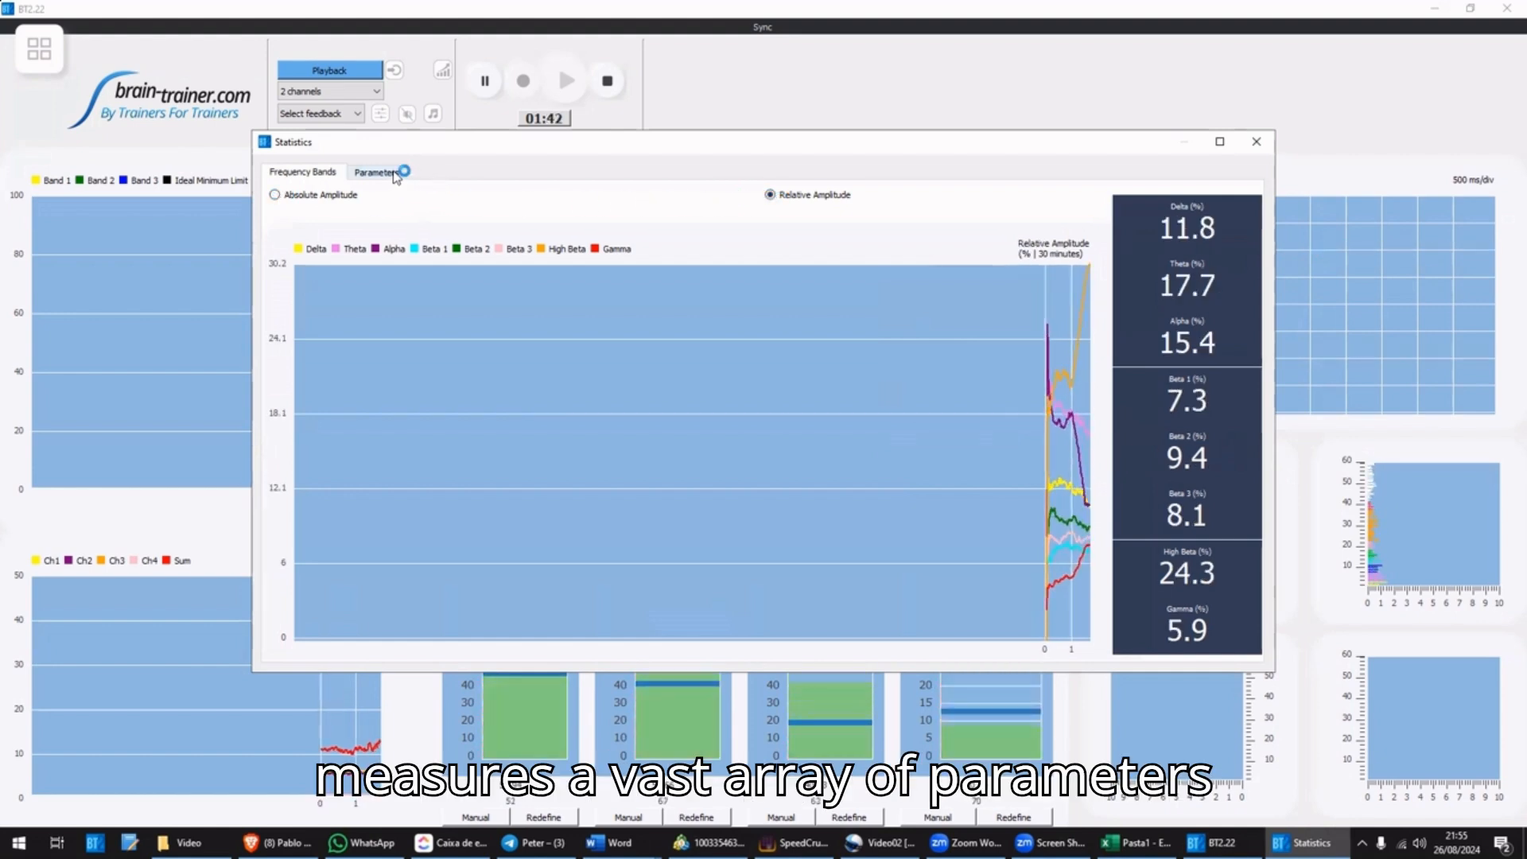
pyautogui.click(376, 172)
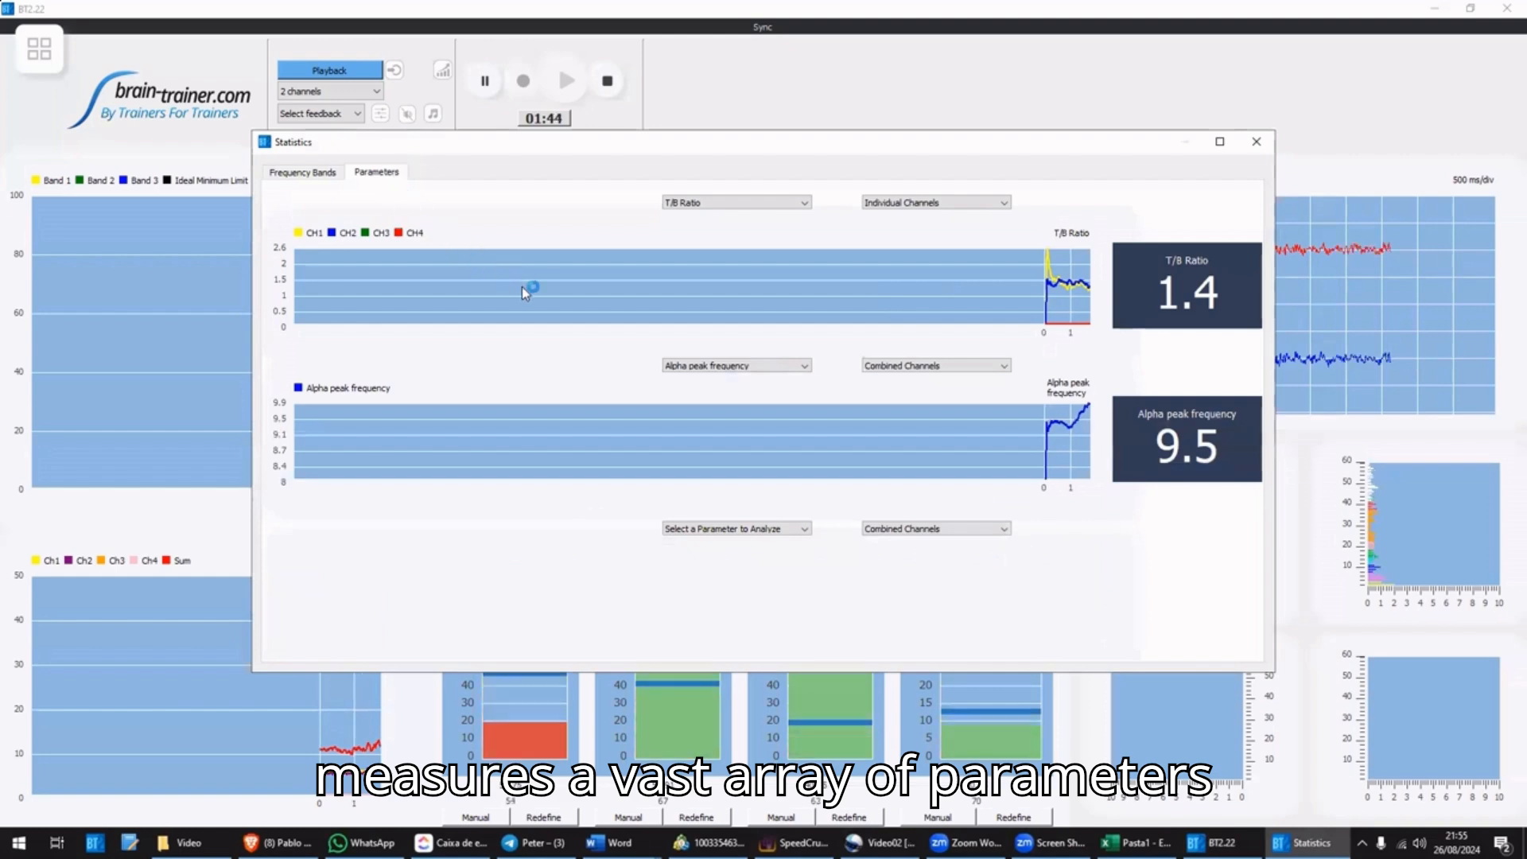
pyautogui.click(735, 202)
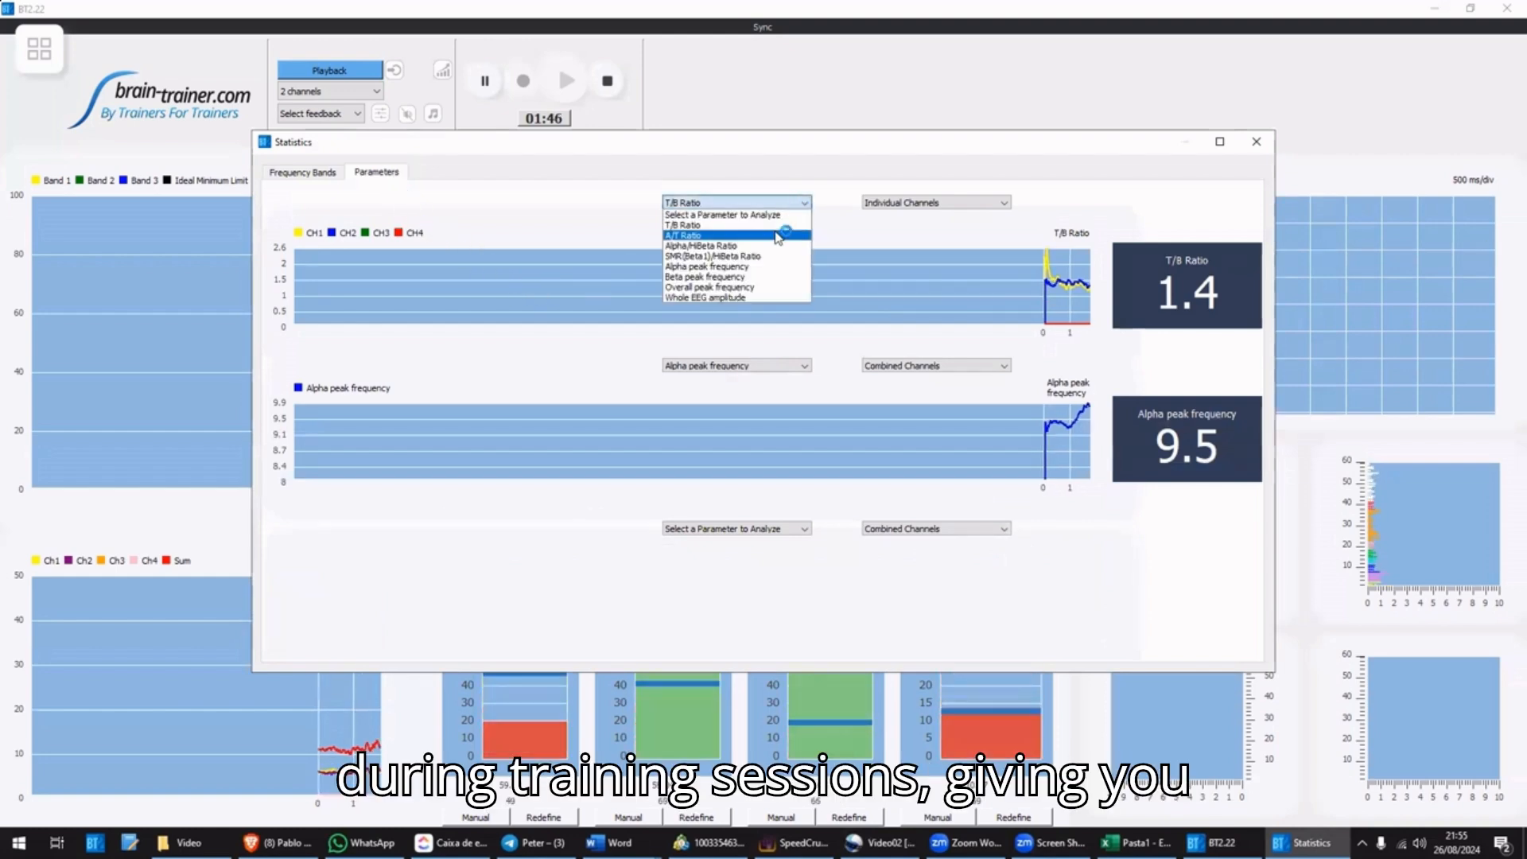
pyautogui.click(694, 236)
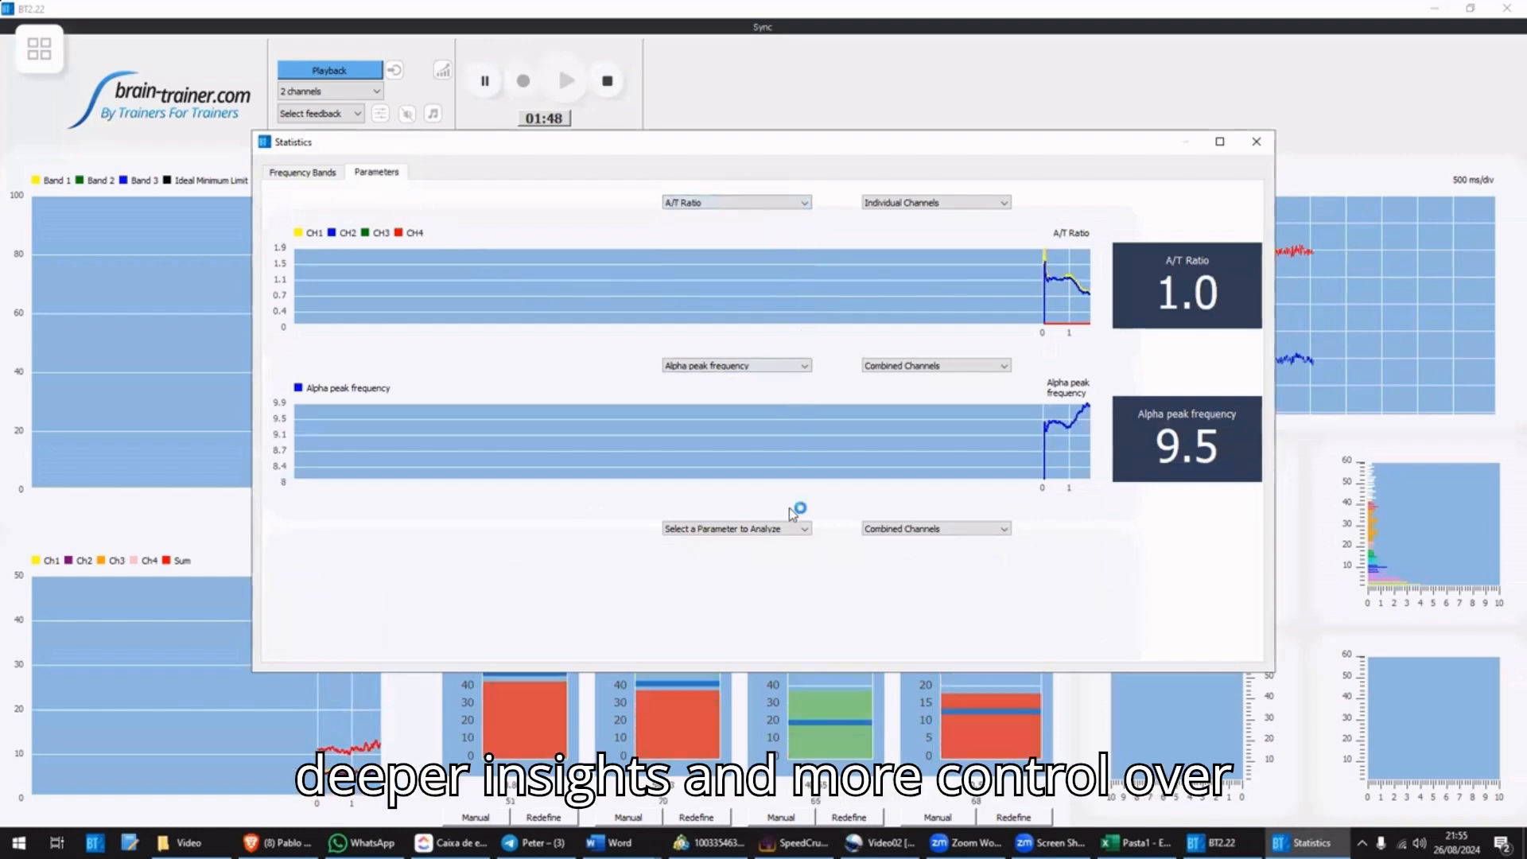
# Chart Whole EEG amplitude in the third row and SMR(Beta1)/HiBeta Ratio in the second.
pyautogui.click(735, 528)
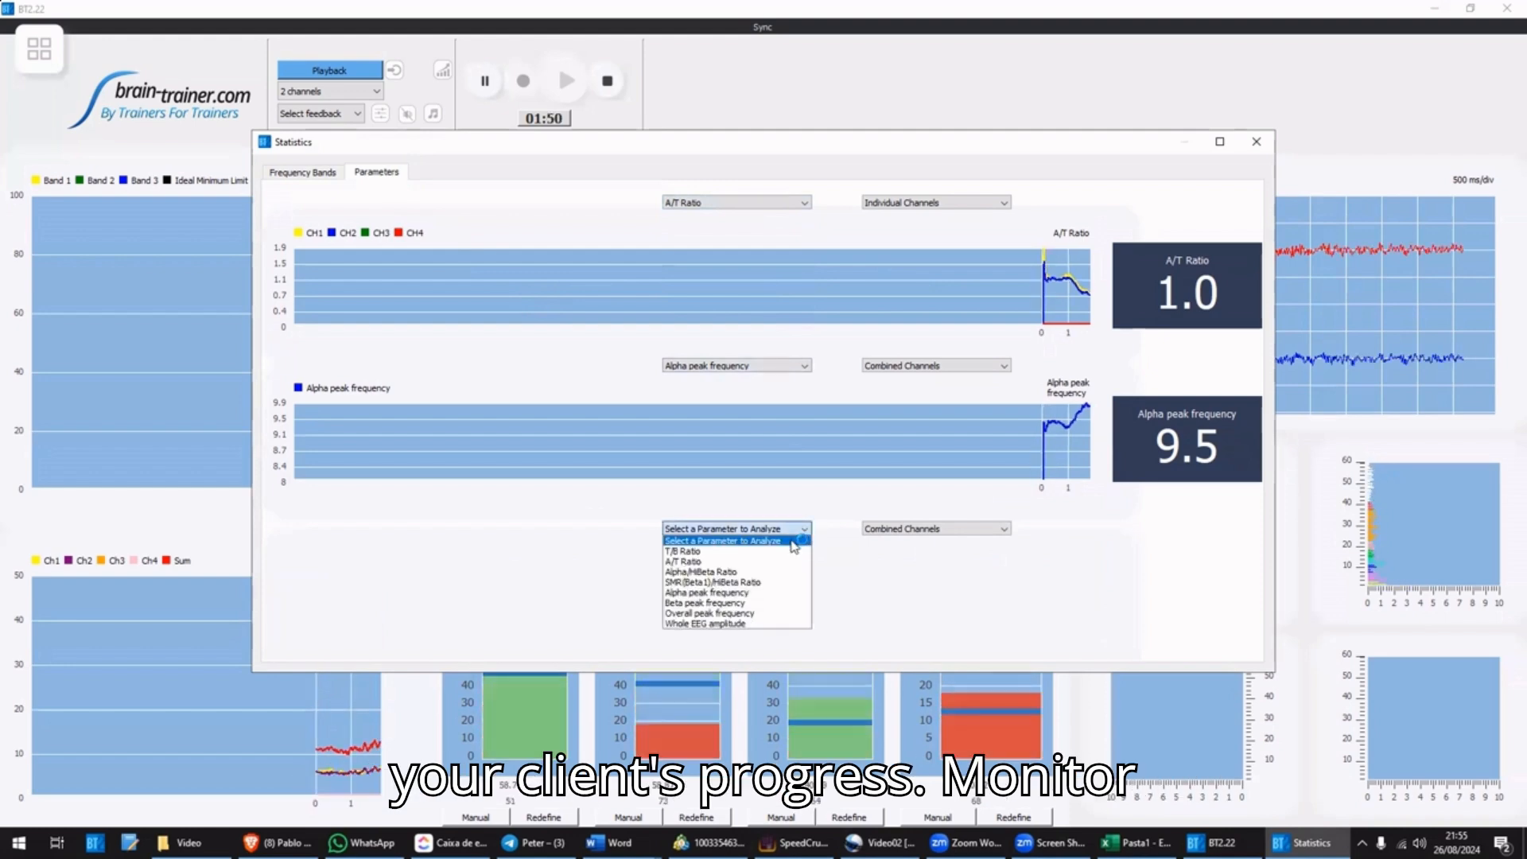
pyautogui.click(705, 624)
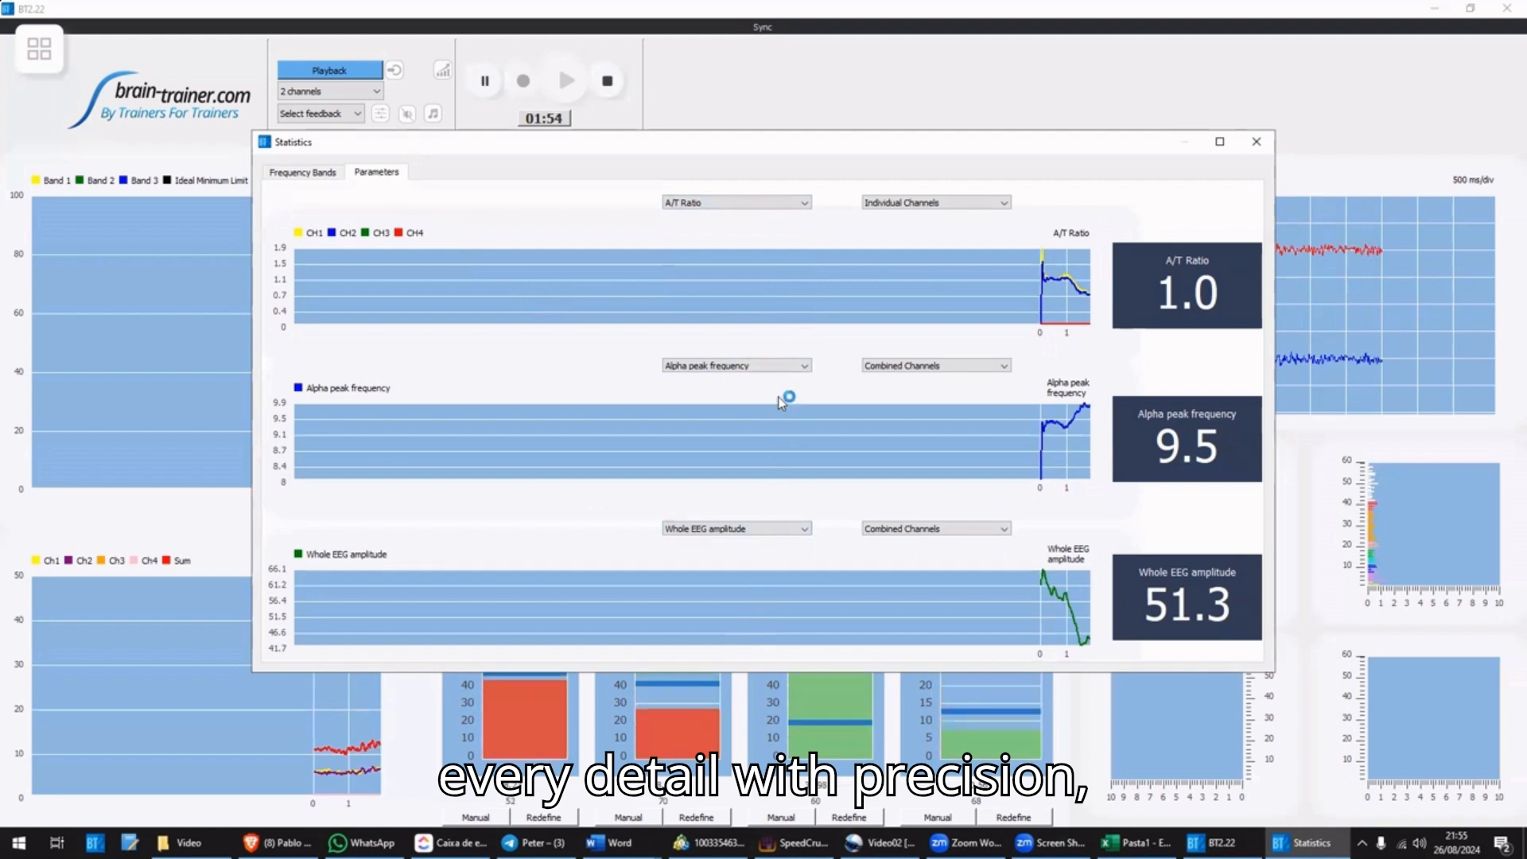
pyautogui.click(735, 366)
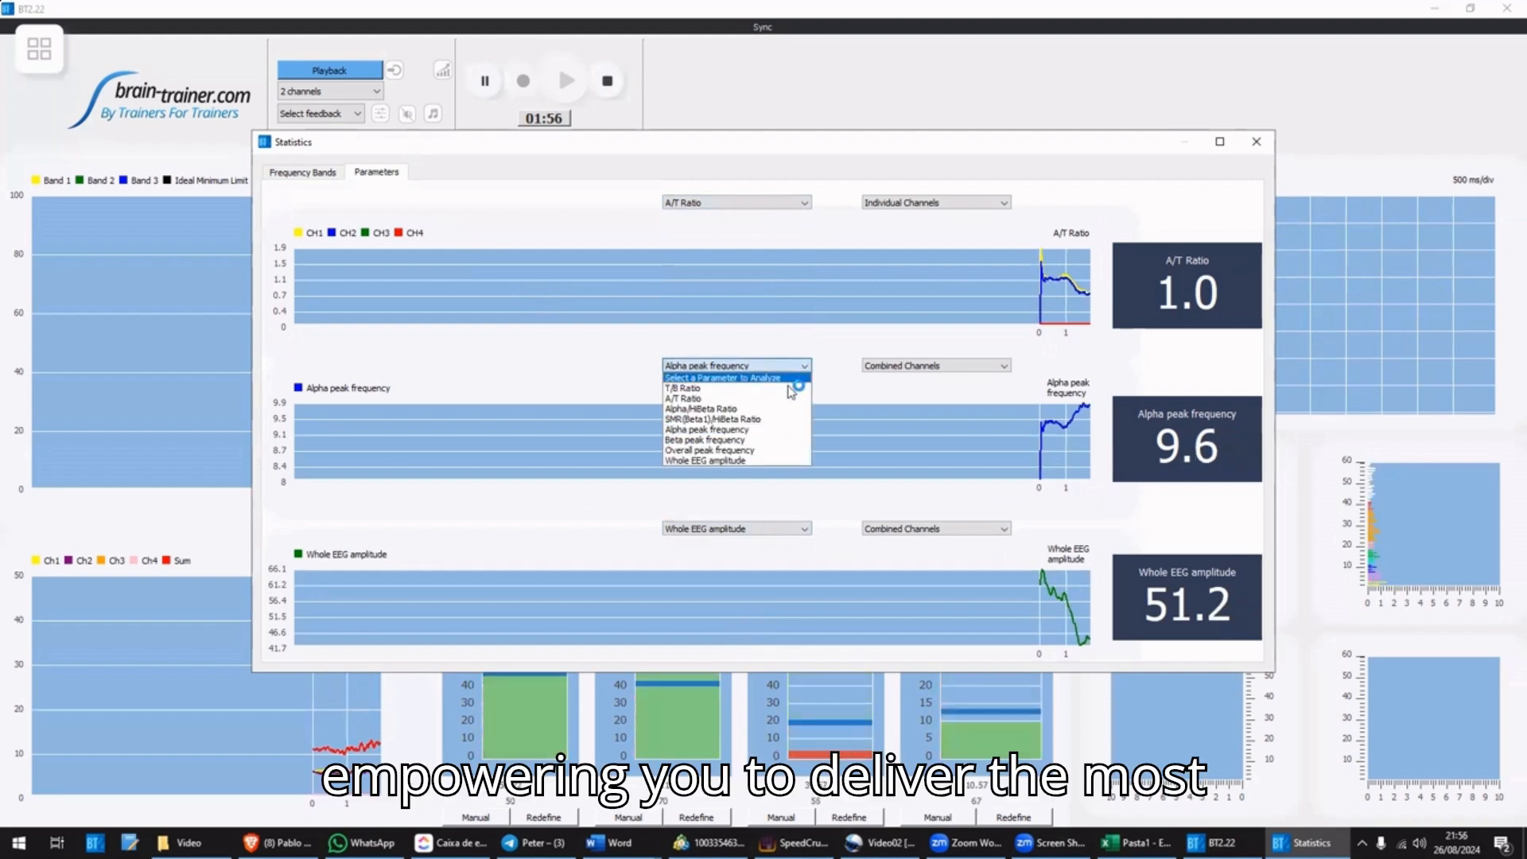
pyautogui.click(714, 418)
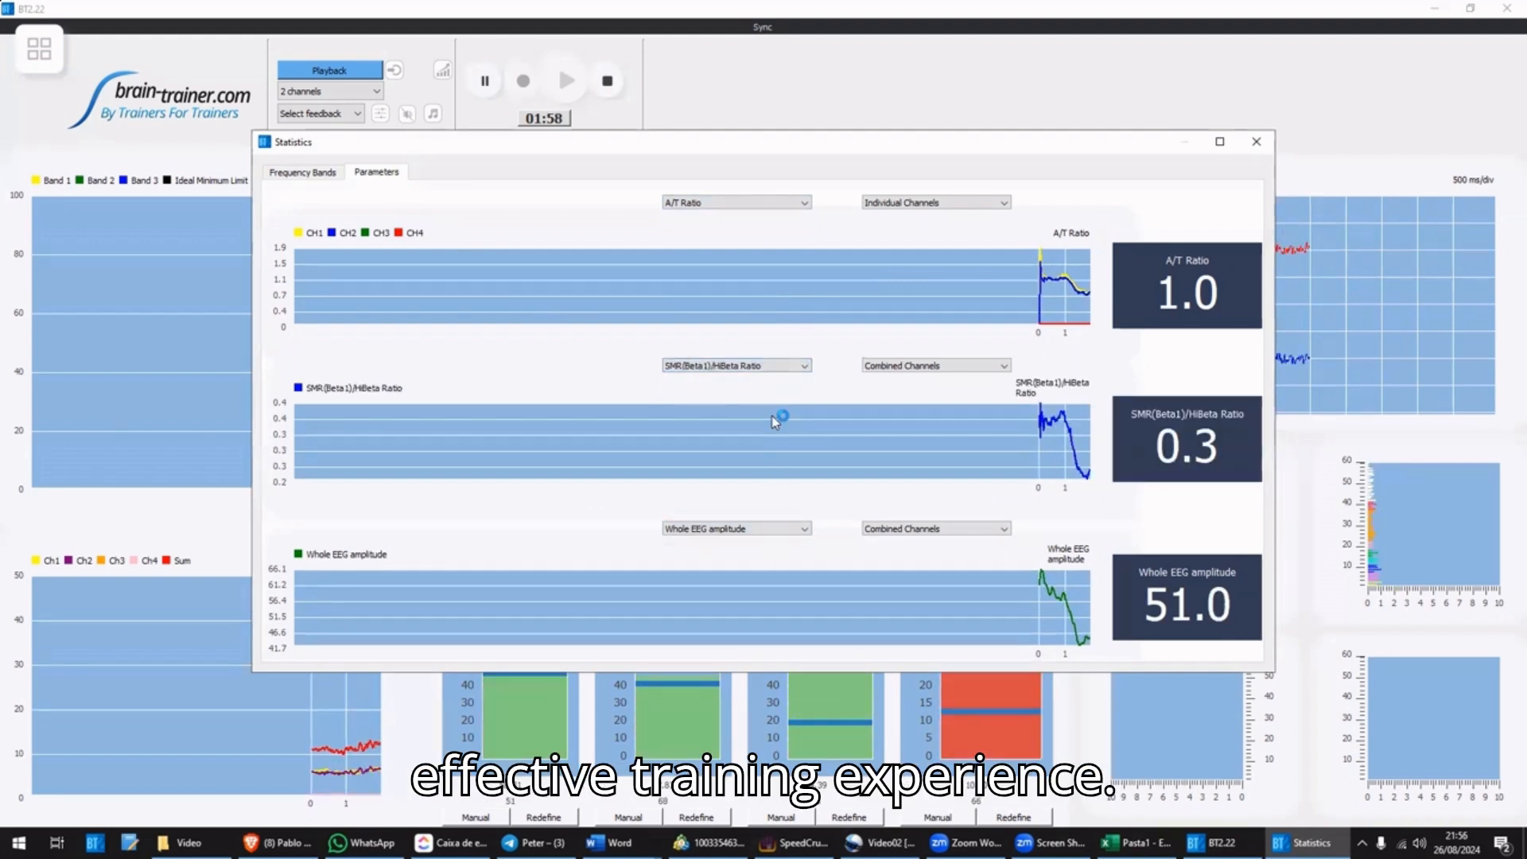